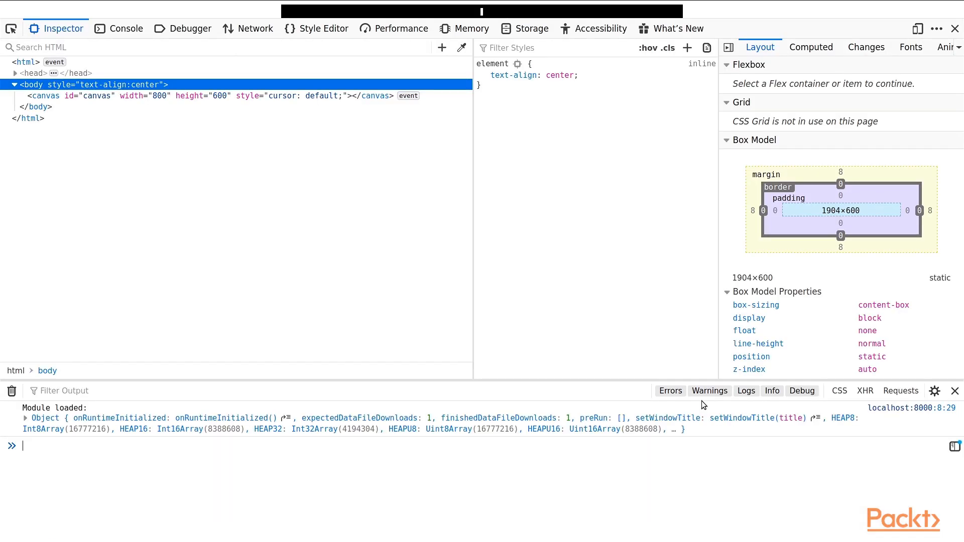
mouse_move(57, 11)
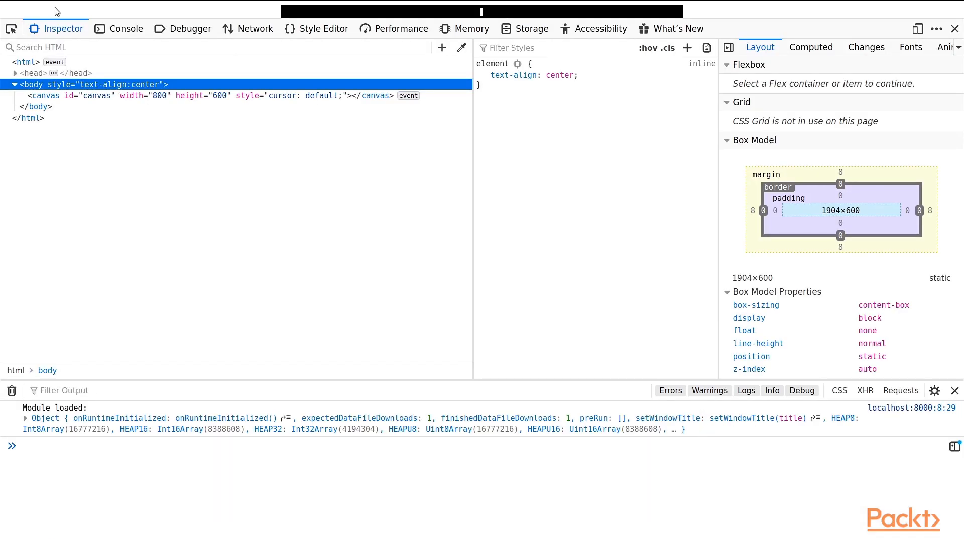
mouse_move(532, 29)
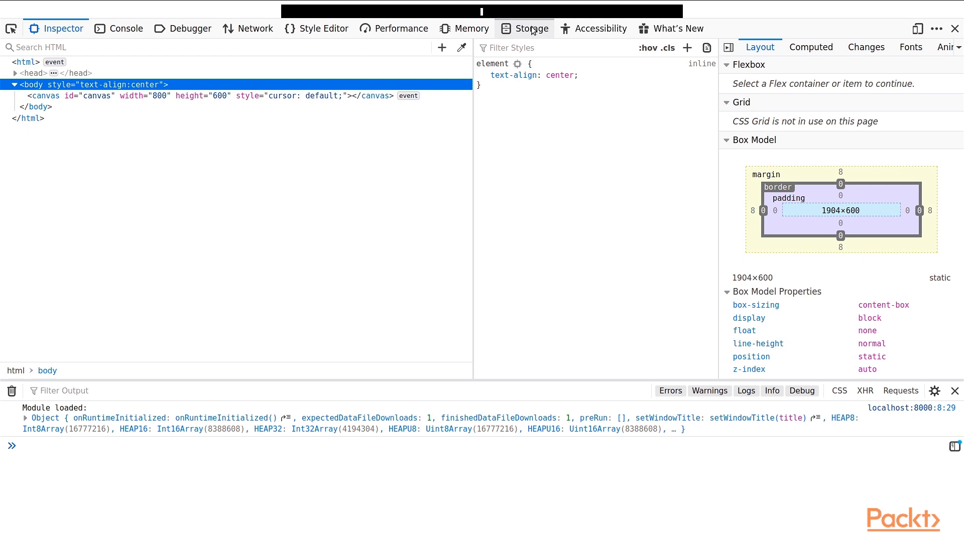
mouse_move(91, 107)
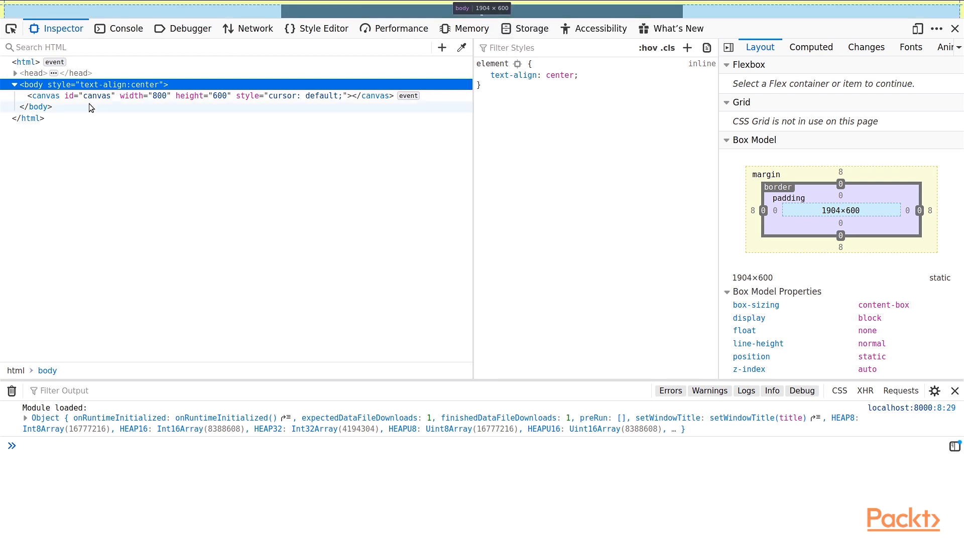
mouse_move(62, 28)
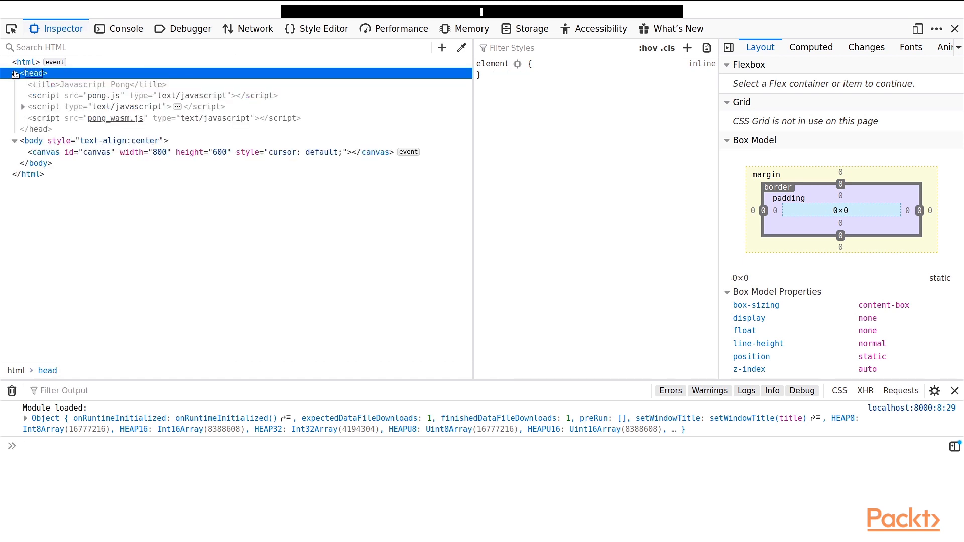
mouse_move(594, 166)
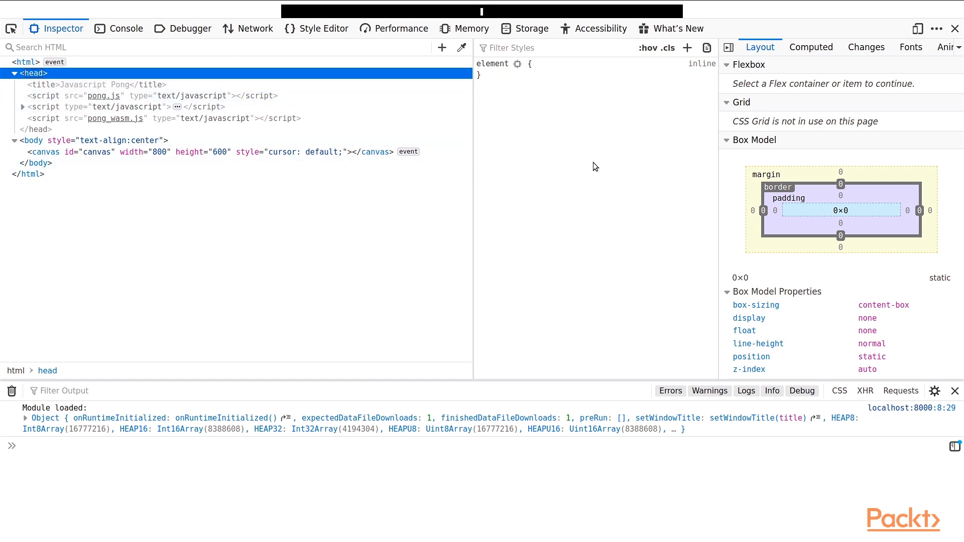
mouse_move(807, 210)
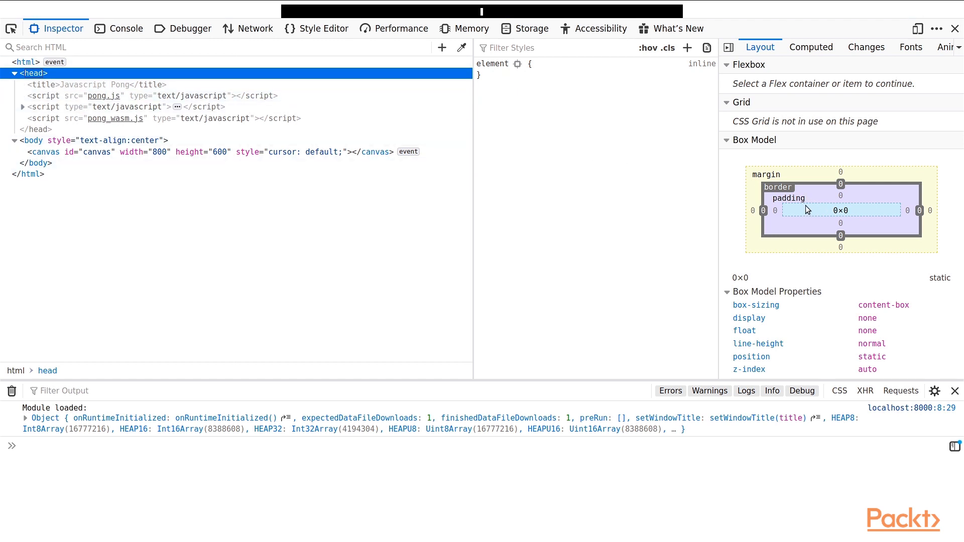
mouse_move(45, 151)
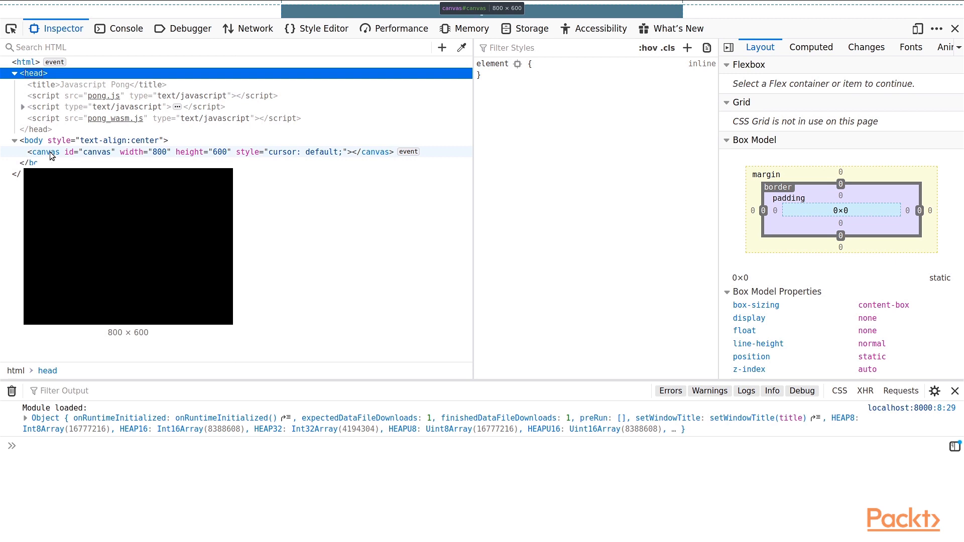
mouse_move(126, 28)
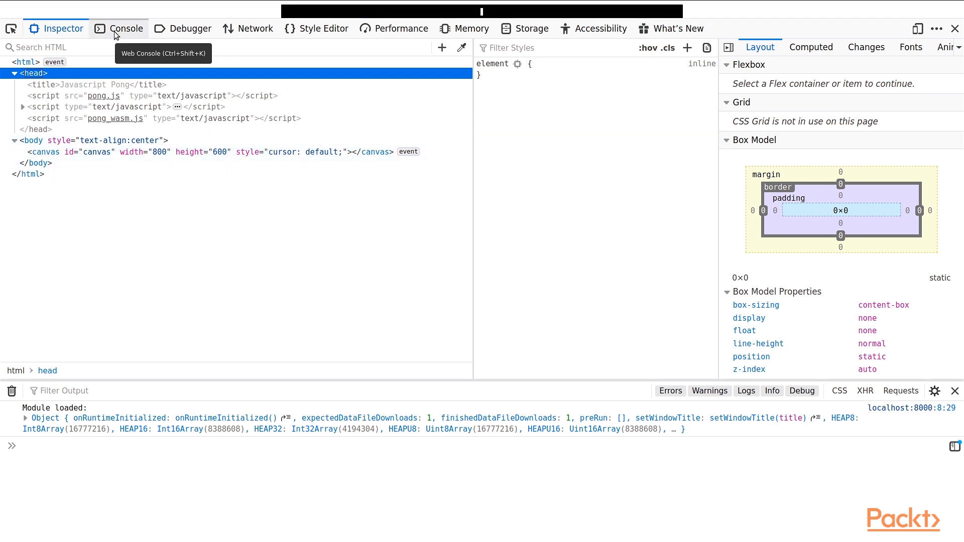
- Evaluate Module in the Console and expand the returned object's properties
left_click(126, 28)
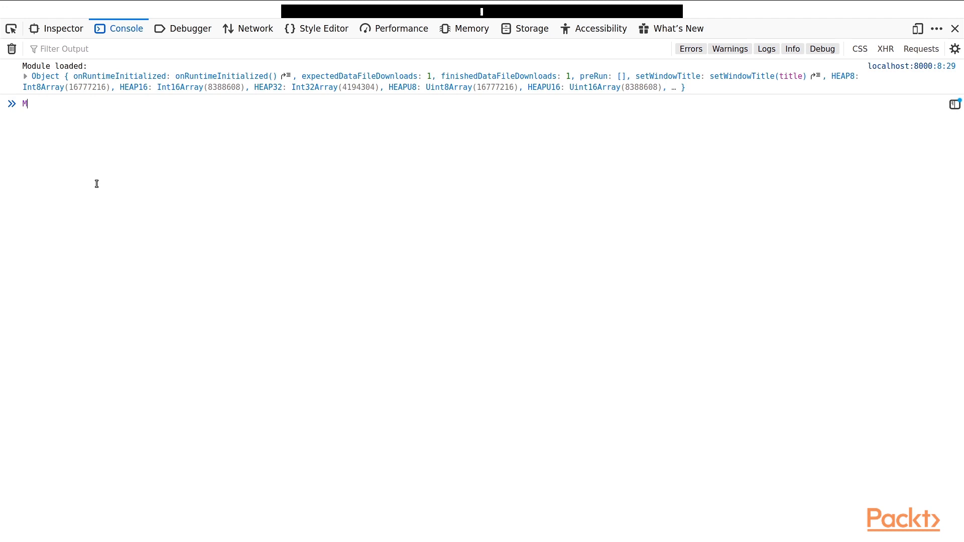
type("odule")
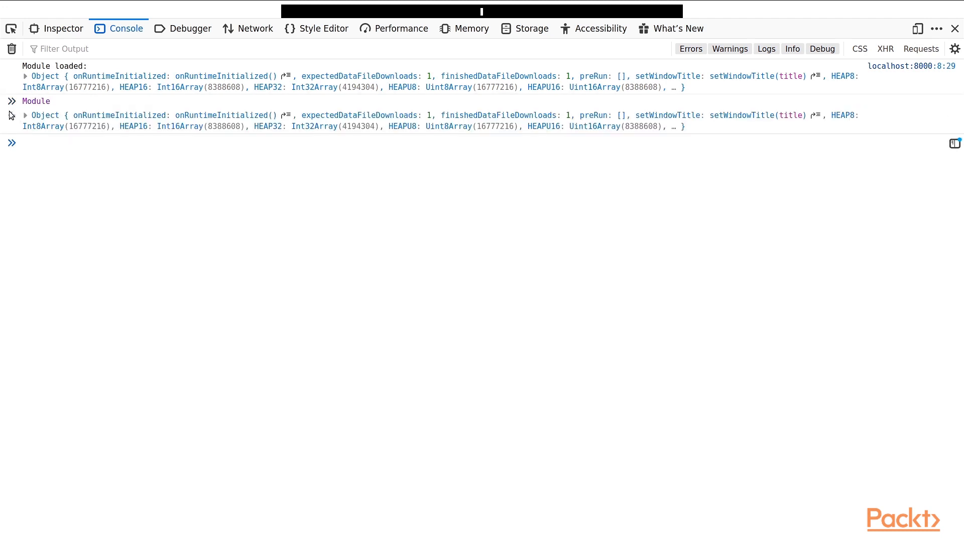
left_click(24, 115)
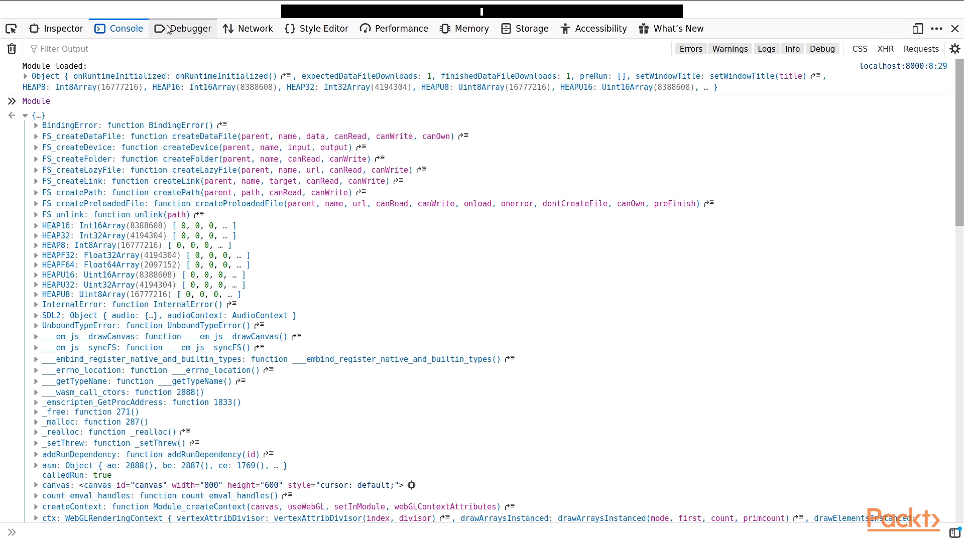
- Open pong.js in the Debugger sources, then pong_wasm.wasm
left_click(188, 28)
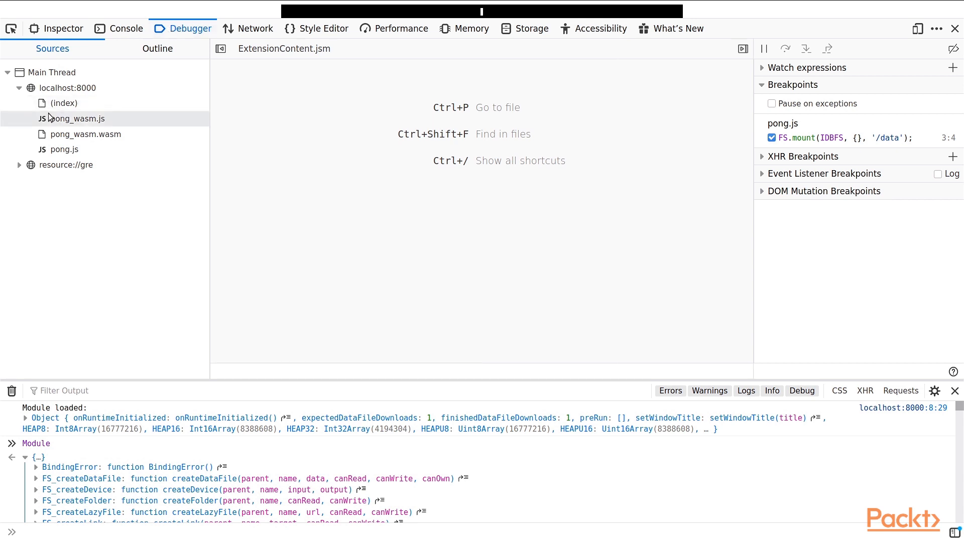
left_click(65, 149)
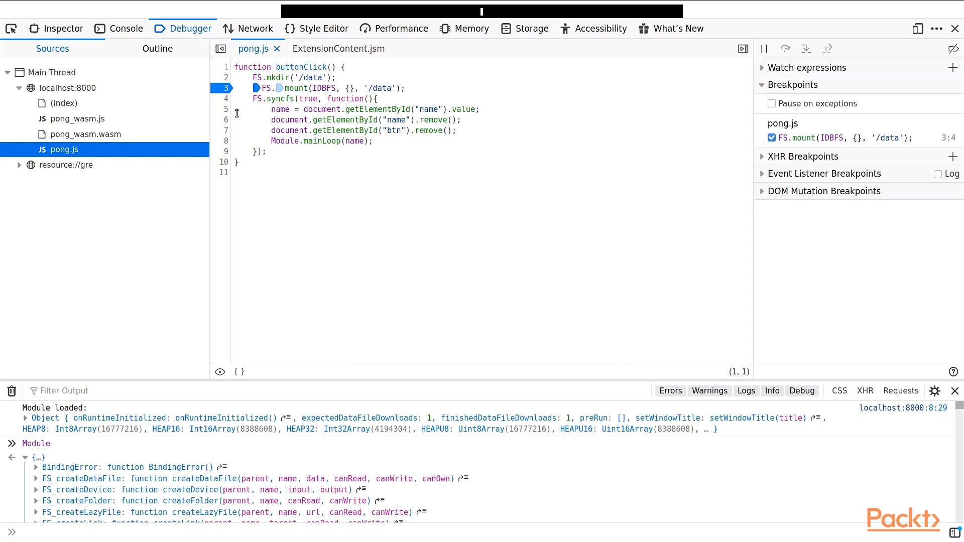
mouse_move(95, 134)
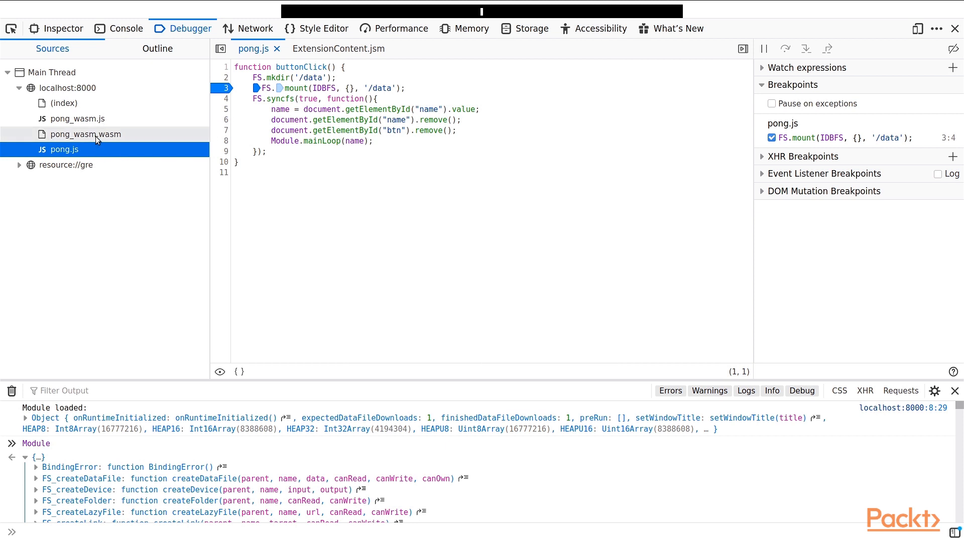
left_click(86, 134)
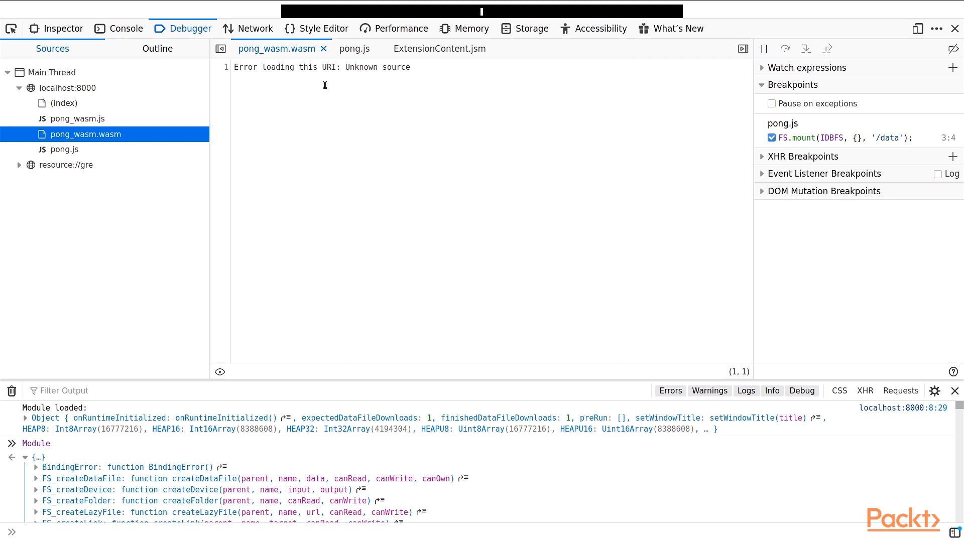
- Browse the Network request list and scroll a score POST request's headers
left_click(255, 28)
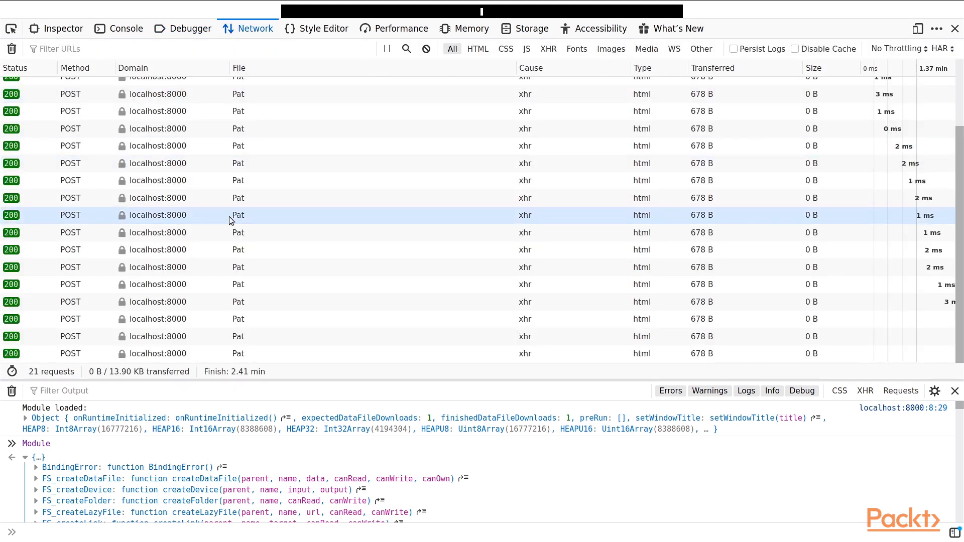
scroll("up", 3)
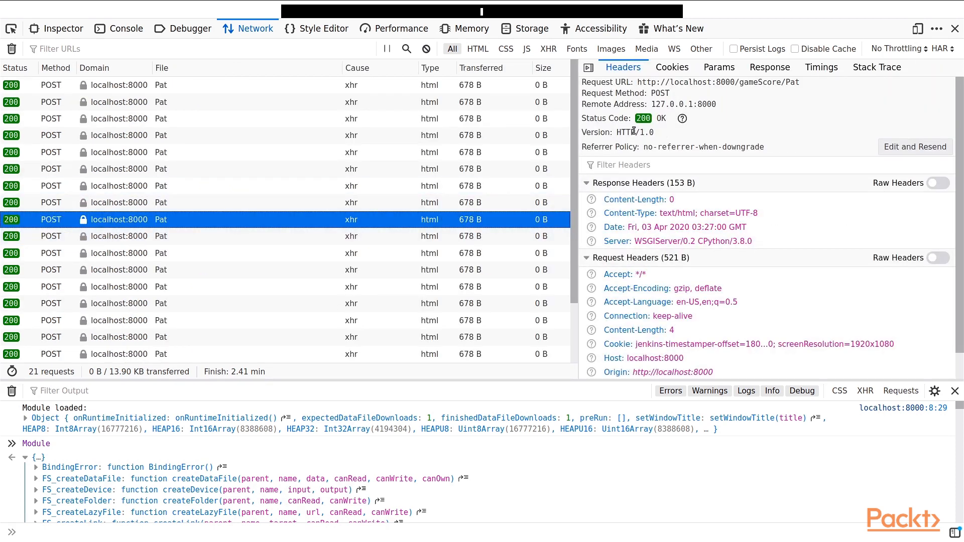
mouse_move(621, 134)
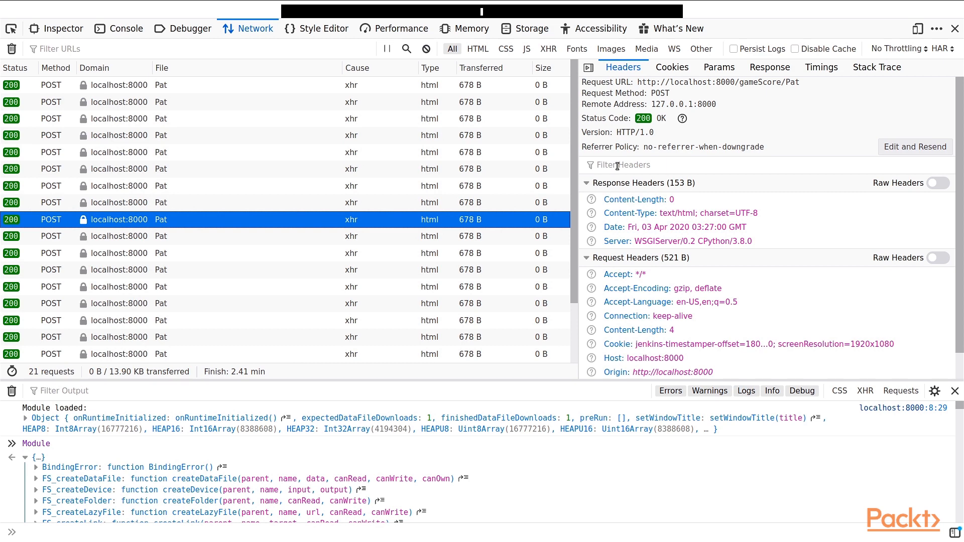
scroll("down", 3)
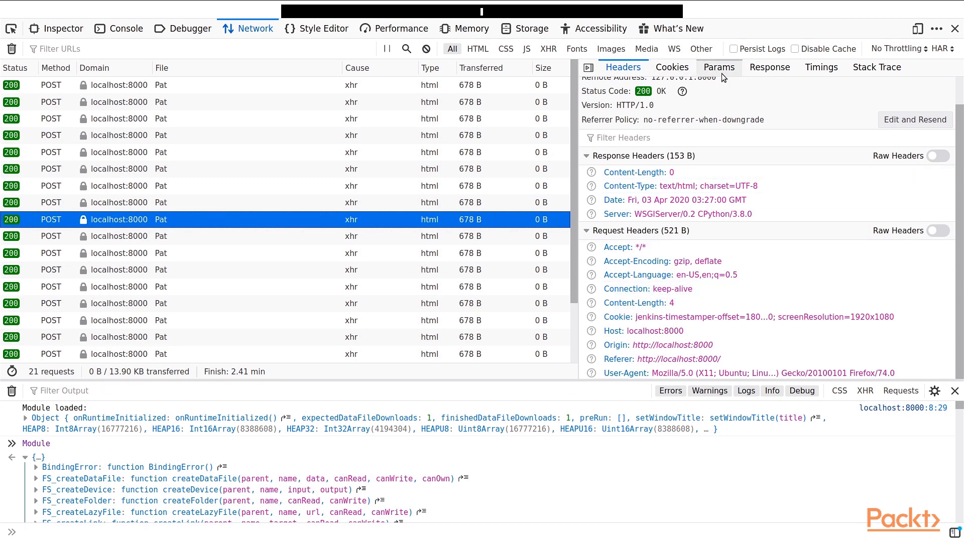
- View the score request's Params payload, Timings breakdown, and Stack Trace
left_click(719, 67)
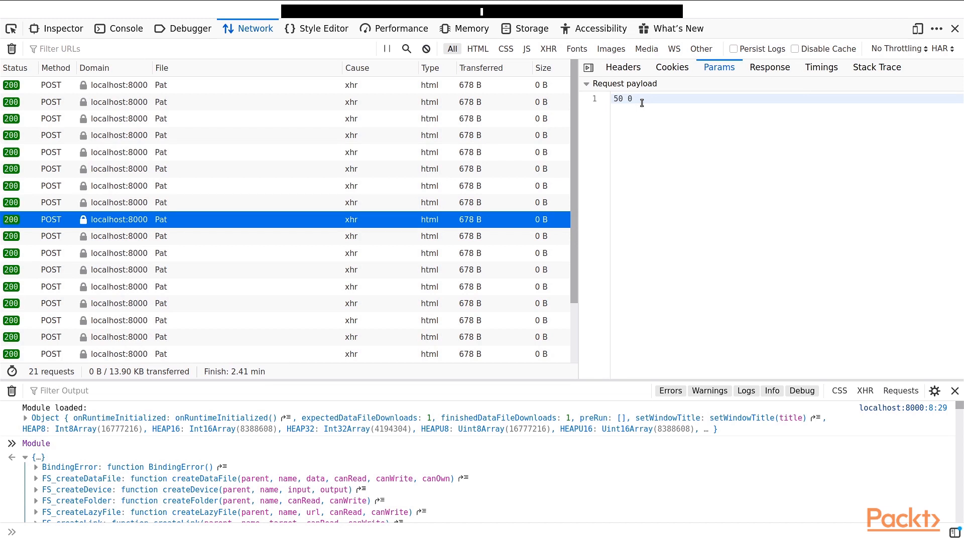
left_click(822, 67)
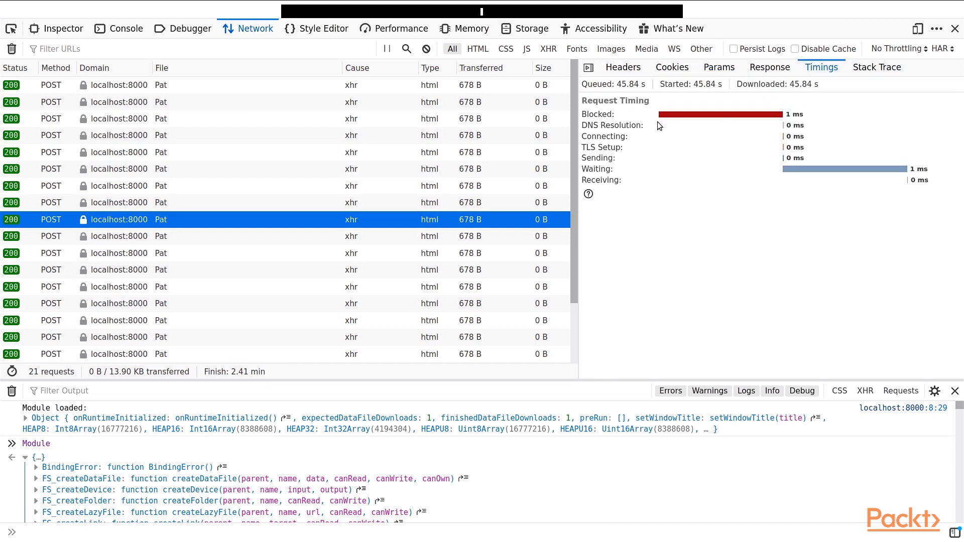
mouse_move(664, 200)
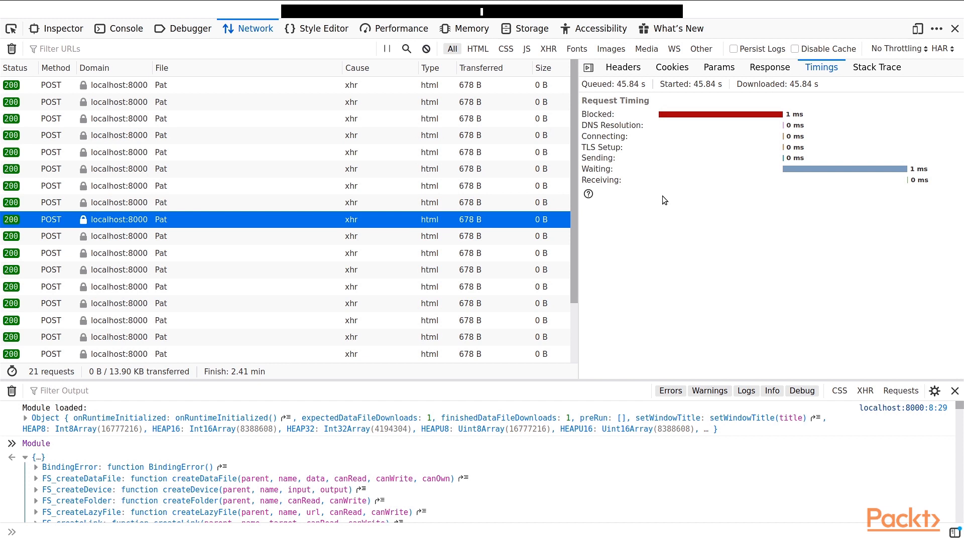
left_click(877, 67)
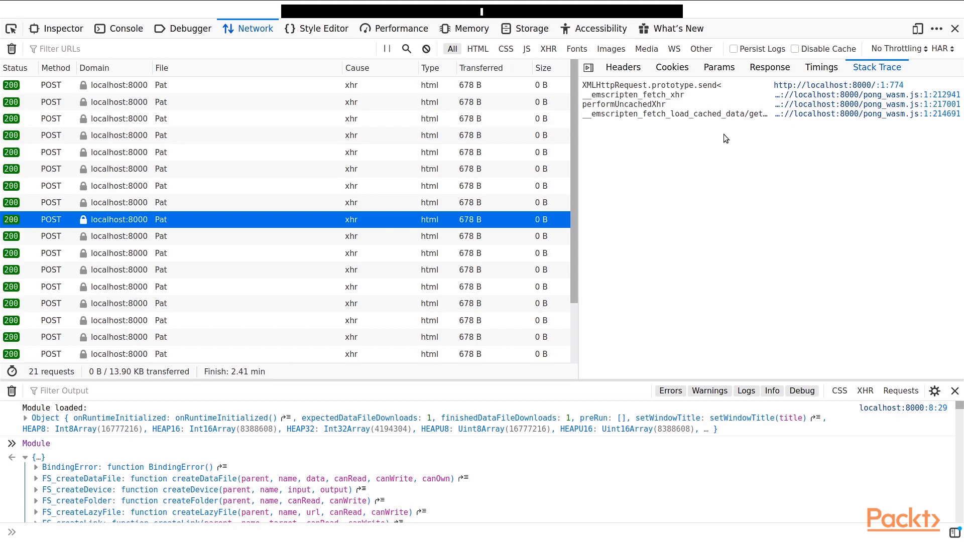
mouse_move(593, 117)
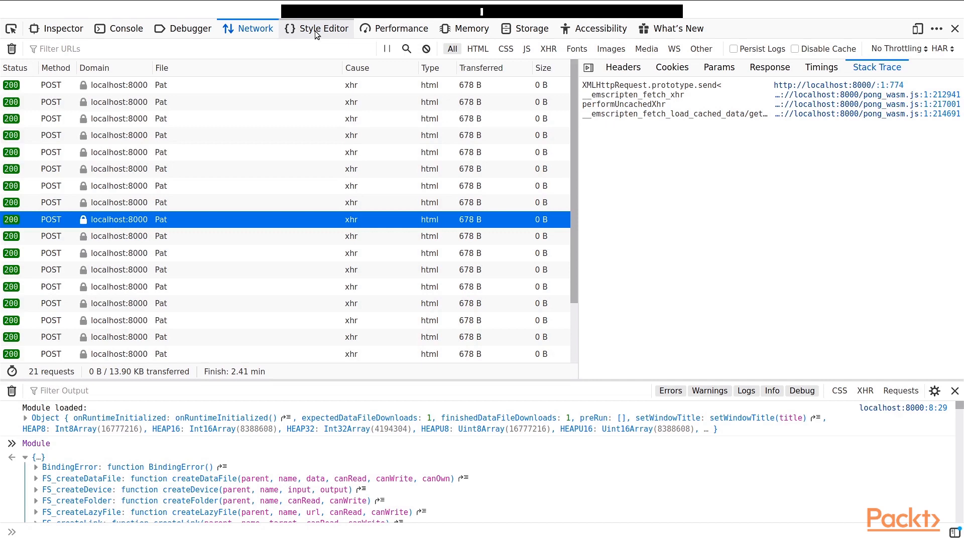
- Record a performance profile of the page and stop the recording
left_click(395, 28)
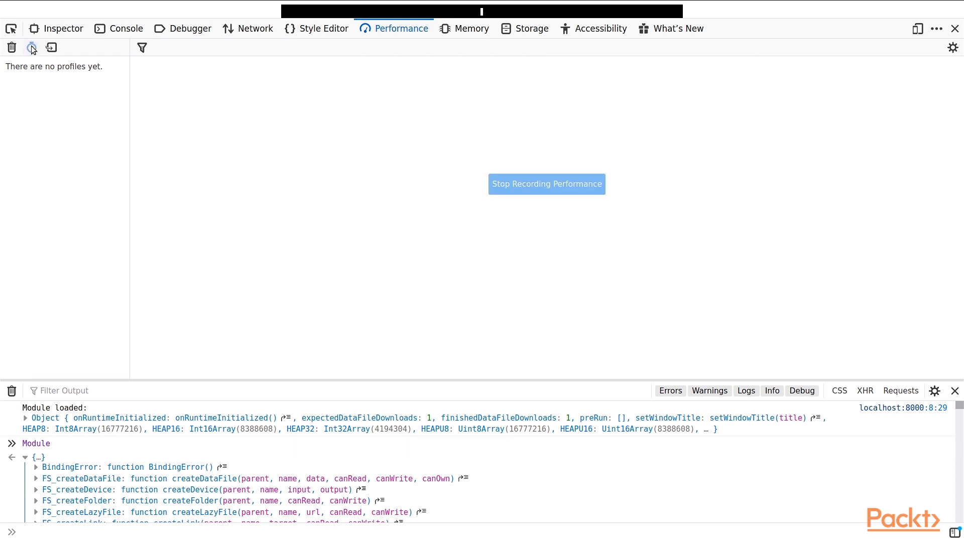
left_click(31, 48)
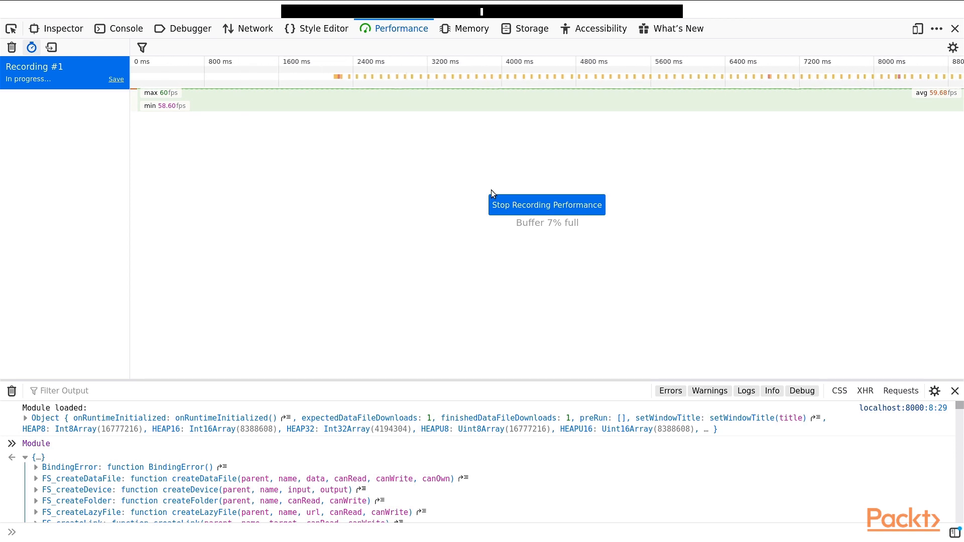
left_click(546, 205)
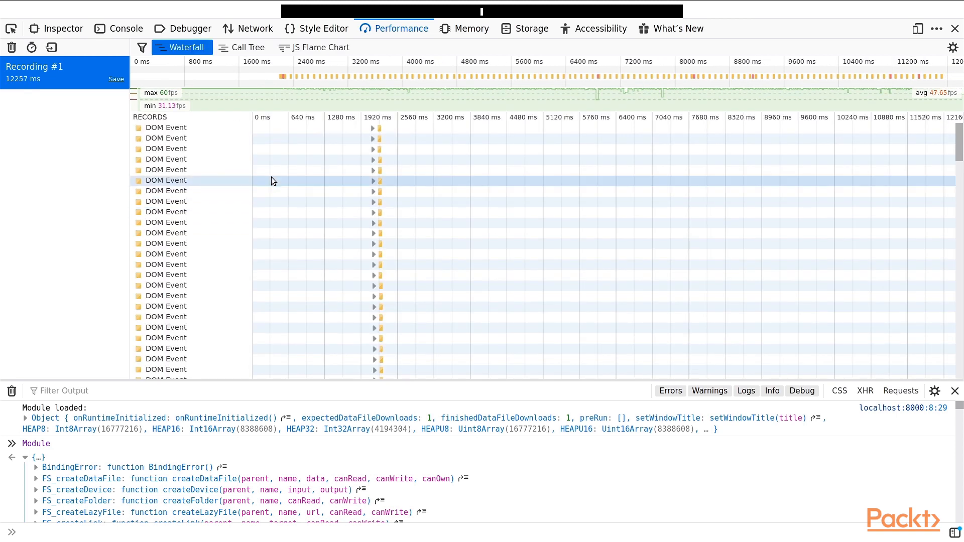
- Inspect a DOM Event record in the Waterfall, then show the Call Tree
scroll("down", 3)
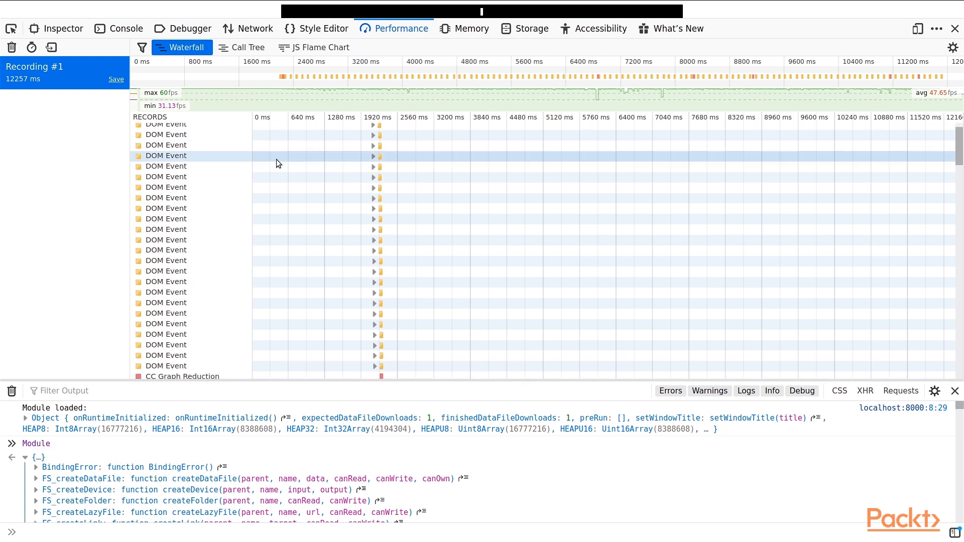
left_click(167, 232)
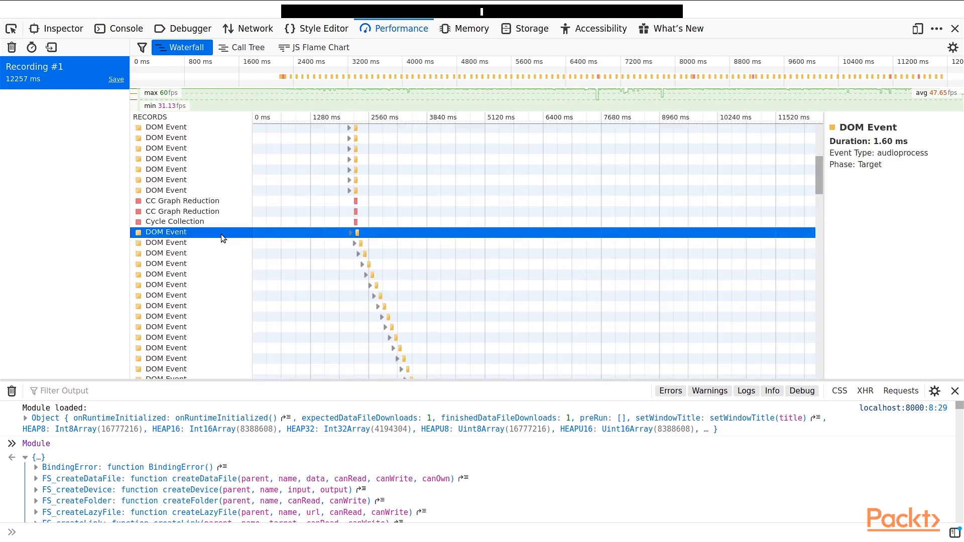
scroll("down", 3)
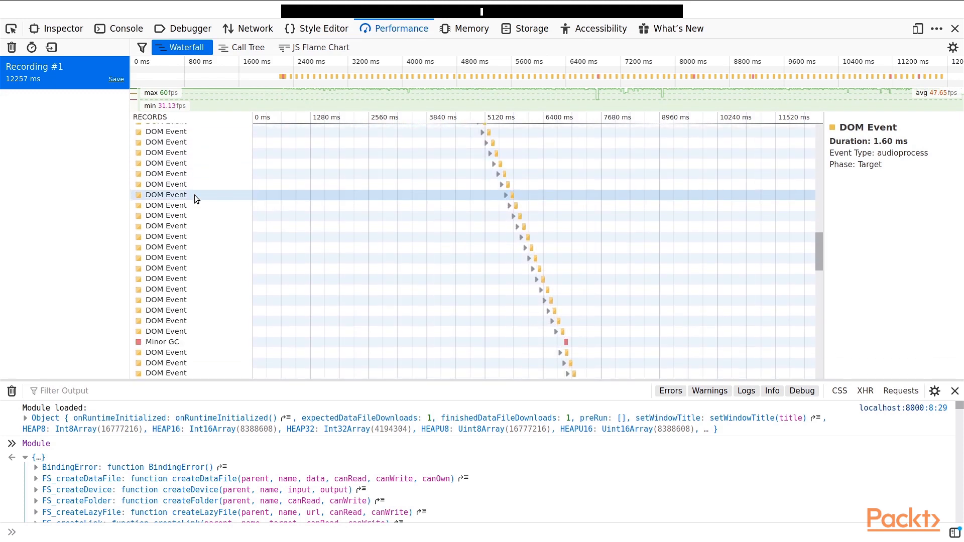
mouse_move(248, 47)
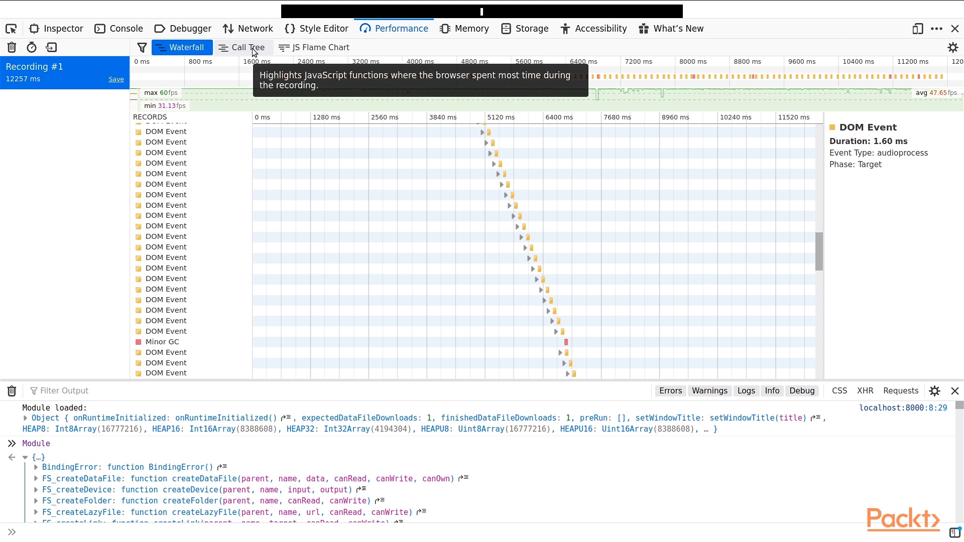
left_click(243, 47)
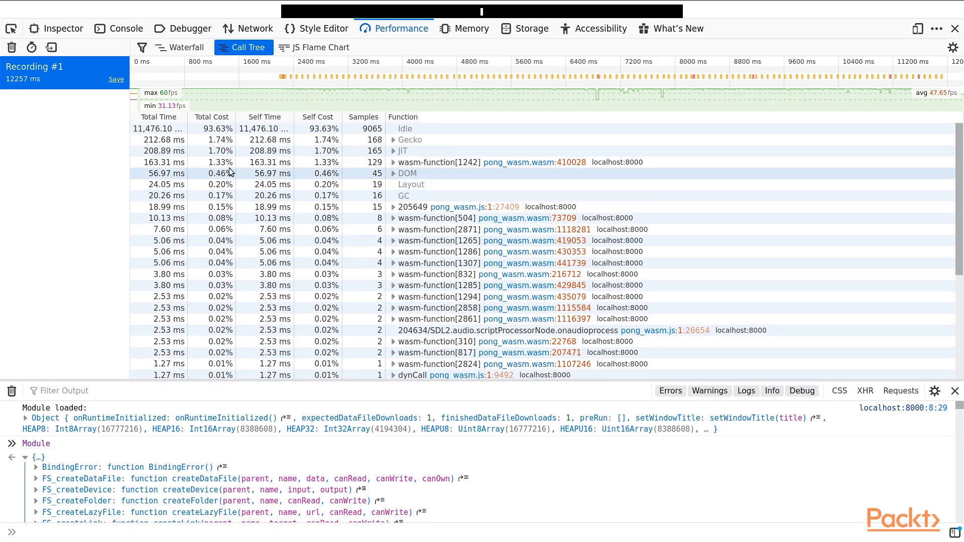
mouse_move(231, 172)
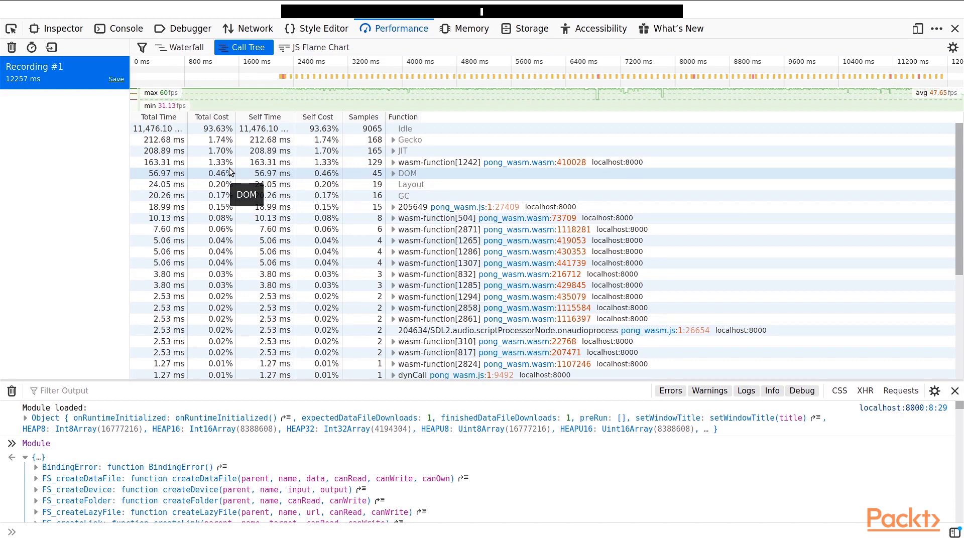
- Switch the Performance view to the JS Flame Chart
left_click(315, 47)
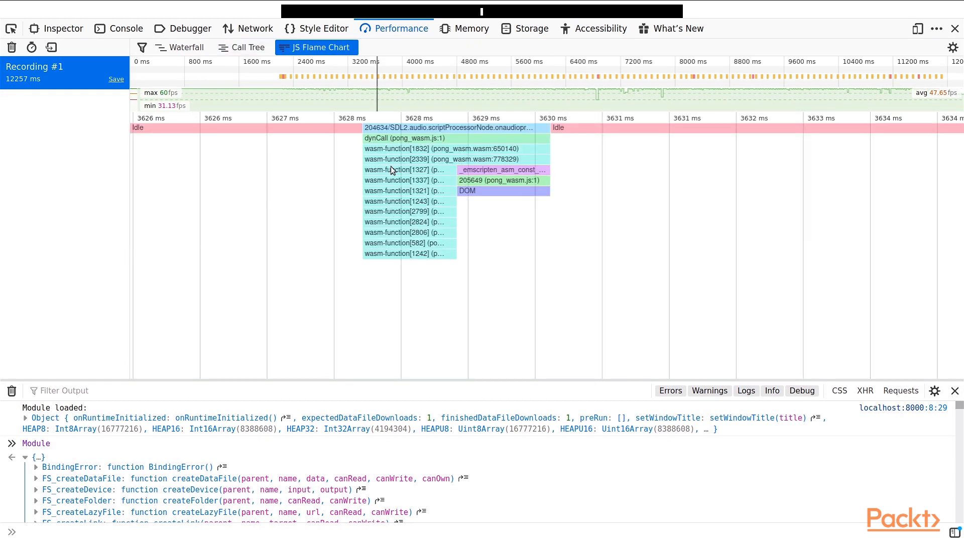
mouse_move(410, 150)
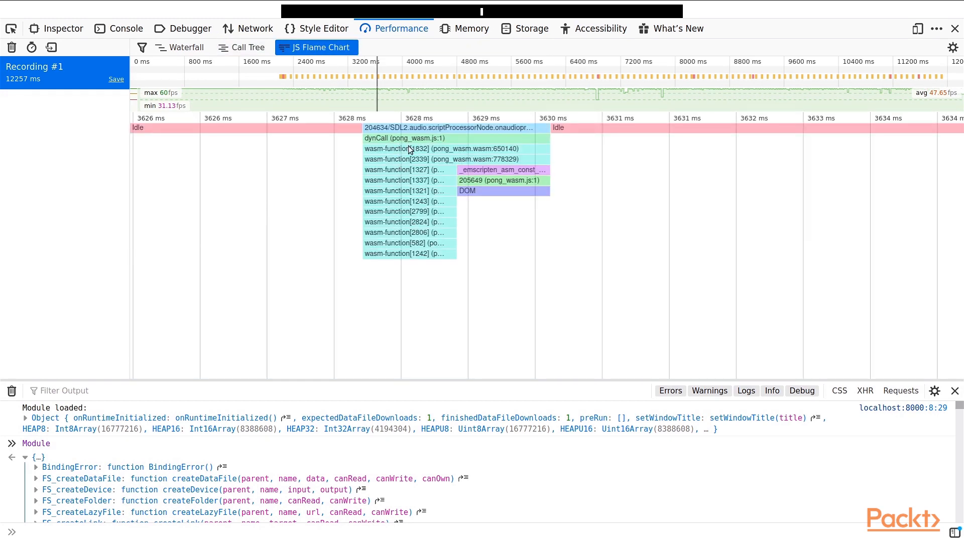
mouse_move(455, 152)
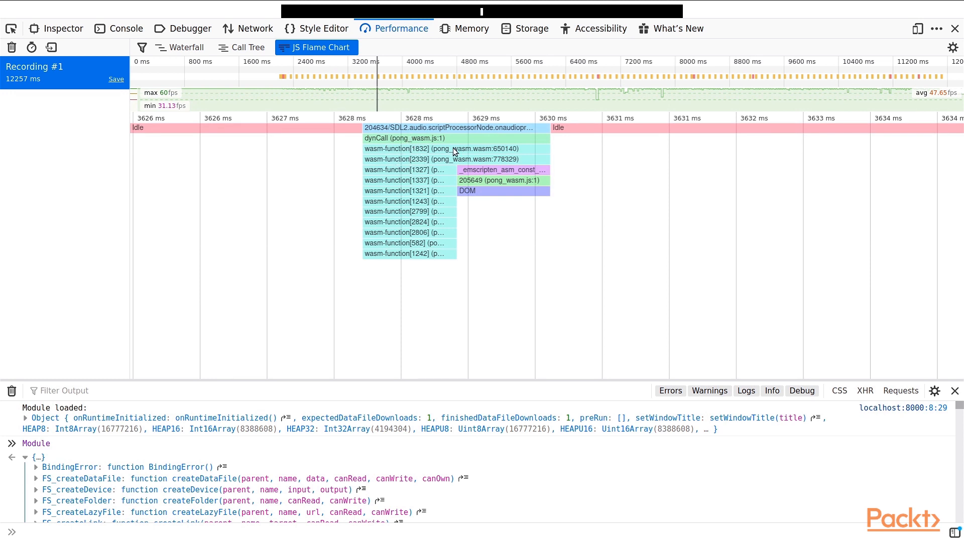
mouse_move(410, 134)
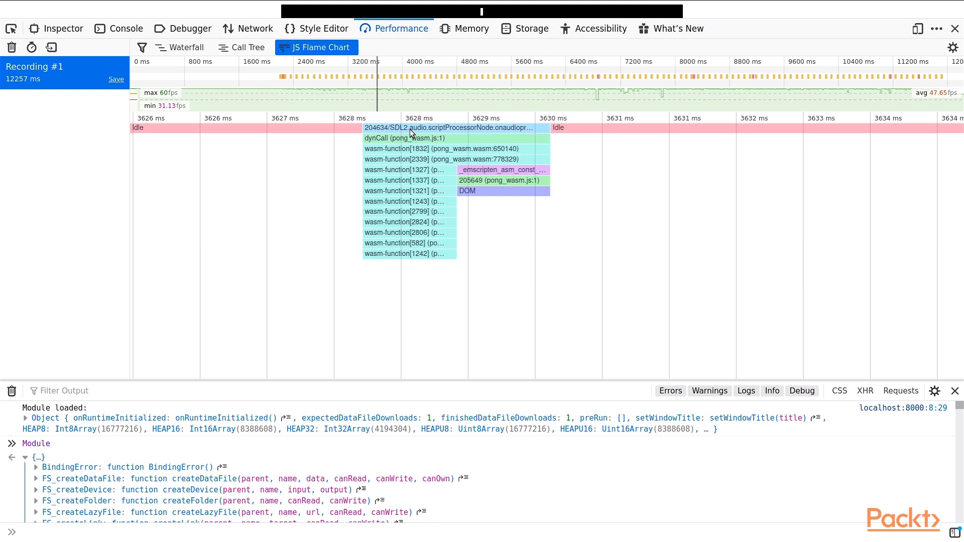
mouse_move(398, 152)
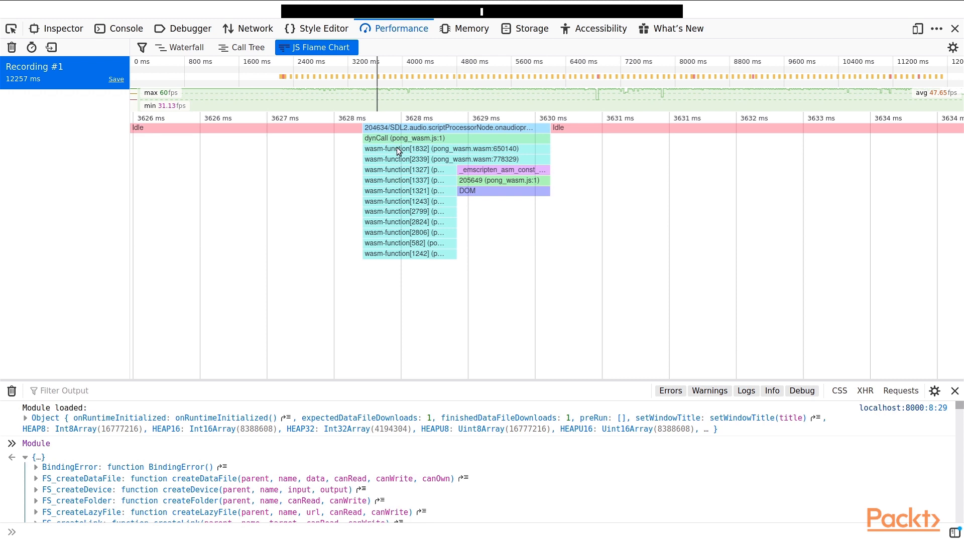
mouse_move(416, 184)
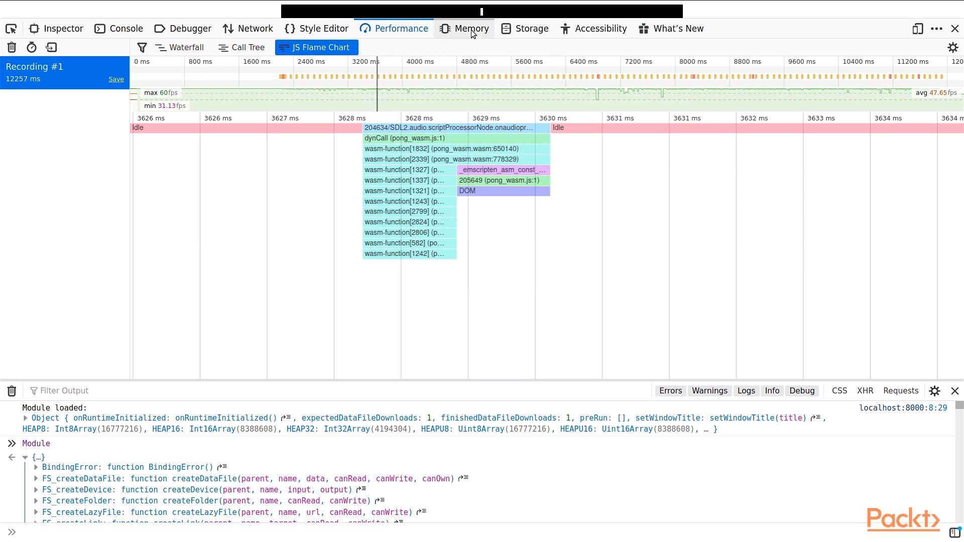
- Take a heap snapshot in the Memory panel and open its View dropdown
left_click(472, 28)
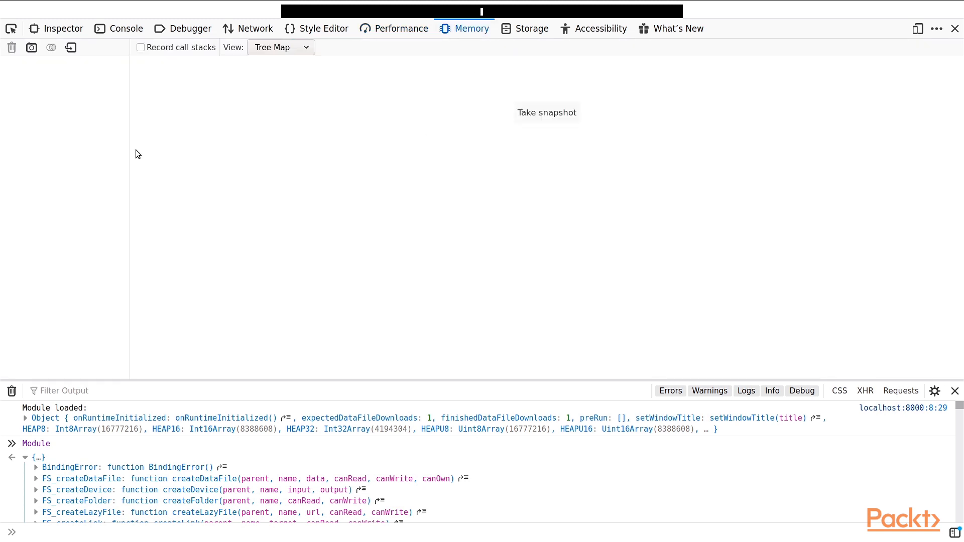
left_click(31, 47)
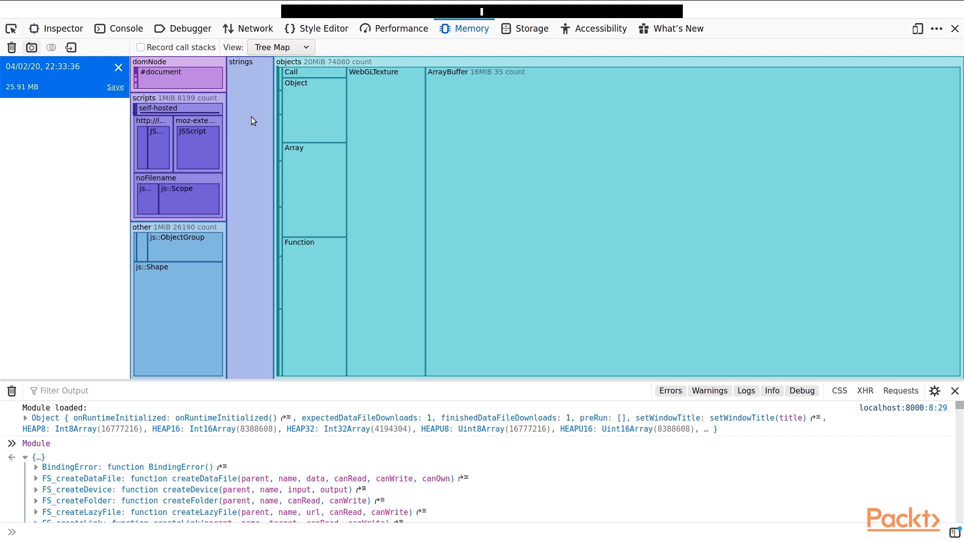
mouse_move(287, 119)
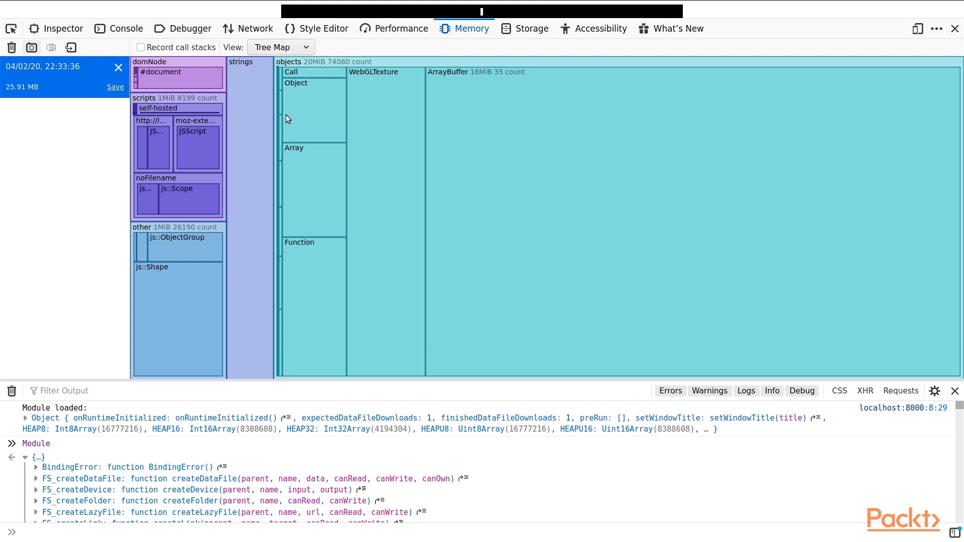
mouse_move(287, 50)
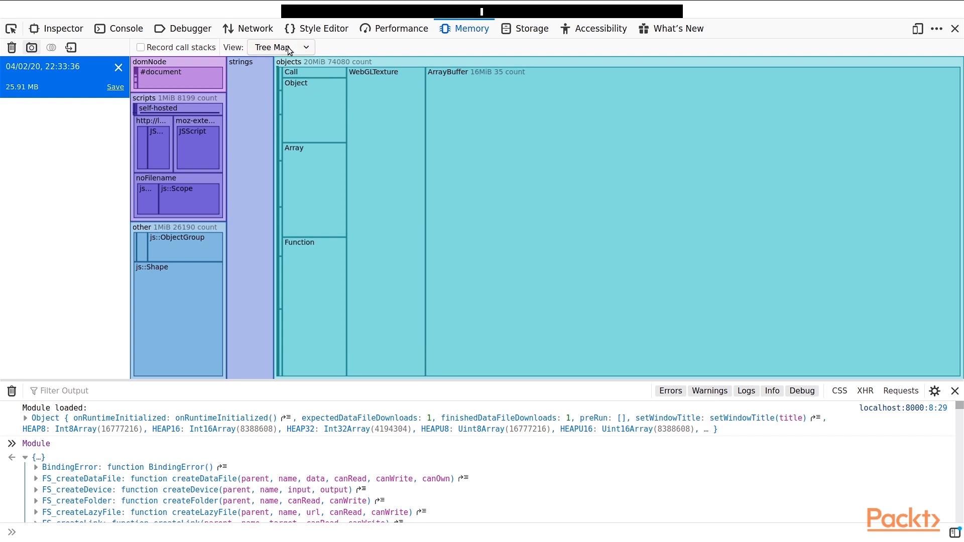
mouse_move(280, 47)
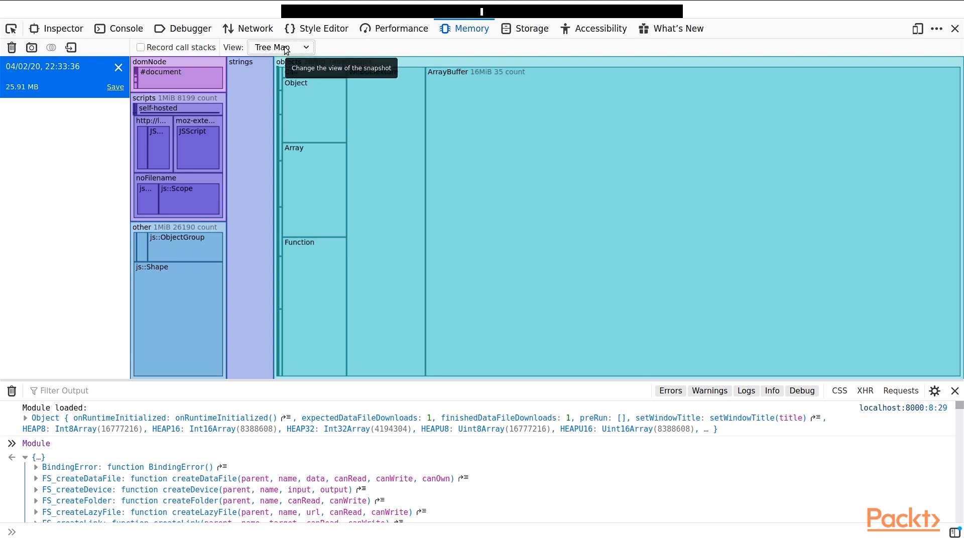
left_click(280, 47)
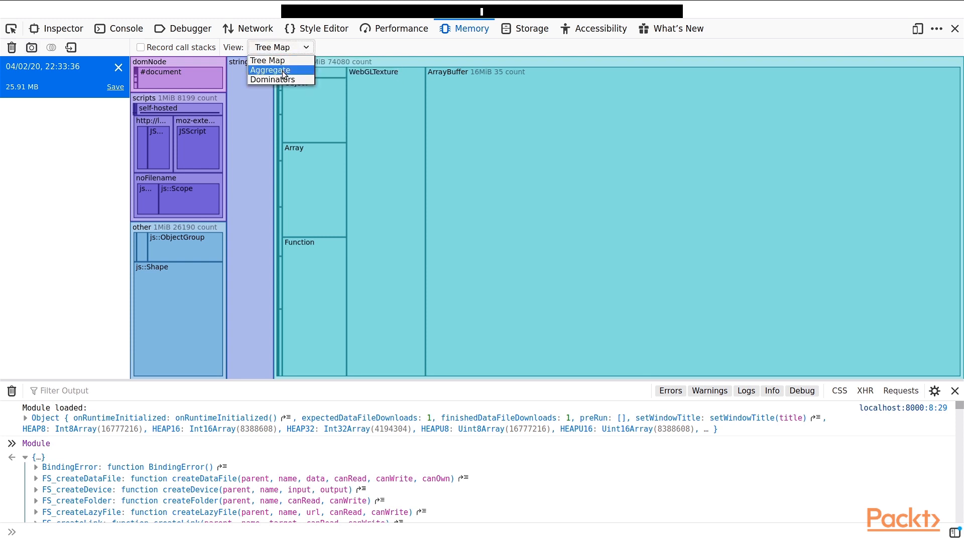
- Choose Aggregate from the Memory panel's View dropdown
left_click(269, 70)
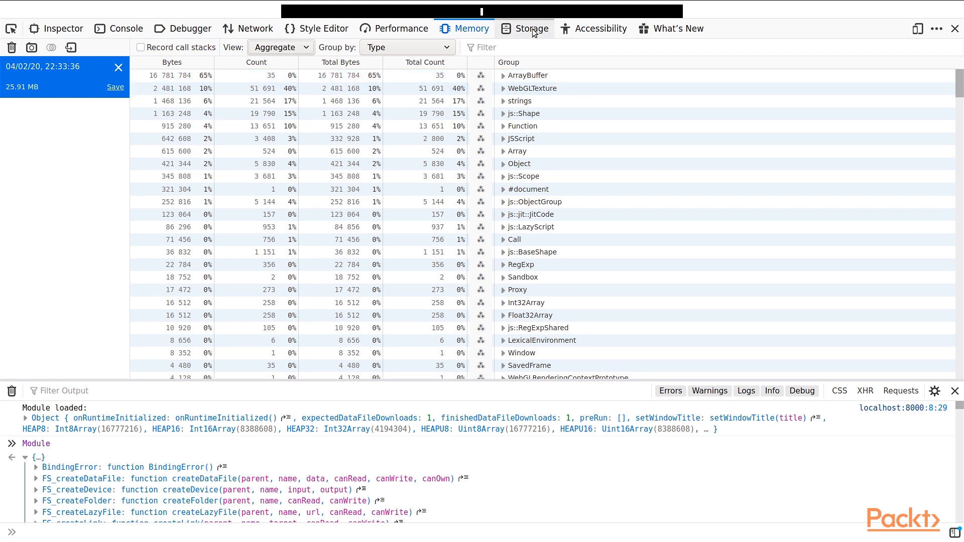
- Open the FILE_DATA IndexedDB store in Storage and widen the Key column
left_click(531, 28)
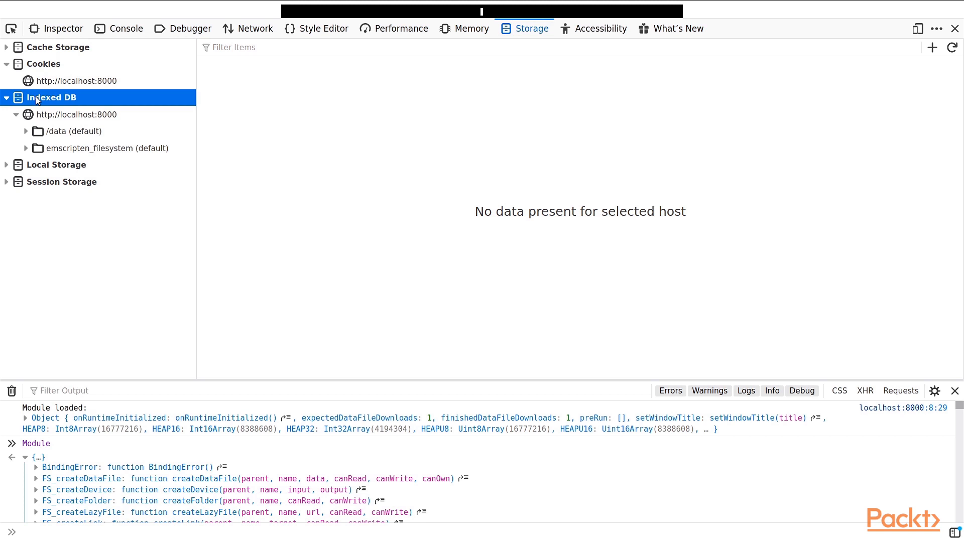
mouse_move(30, 131)
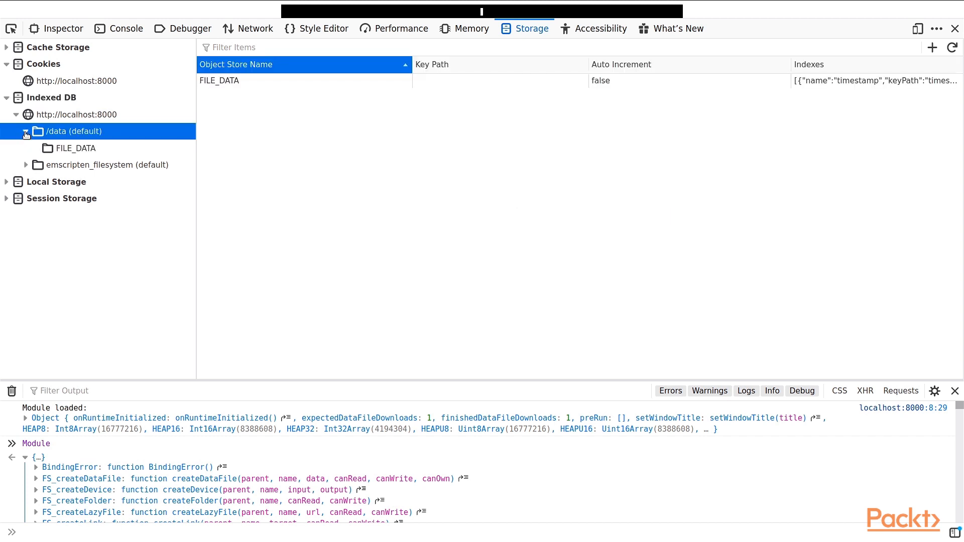
left_click(75, 147)
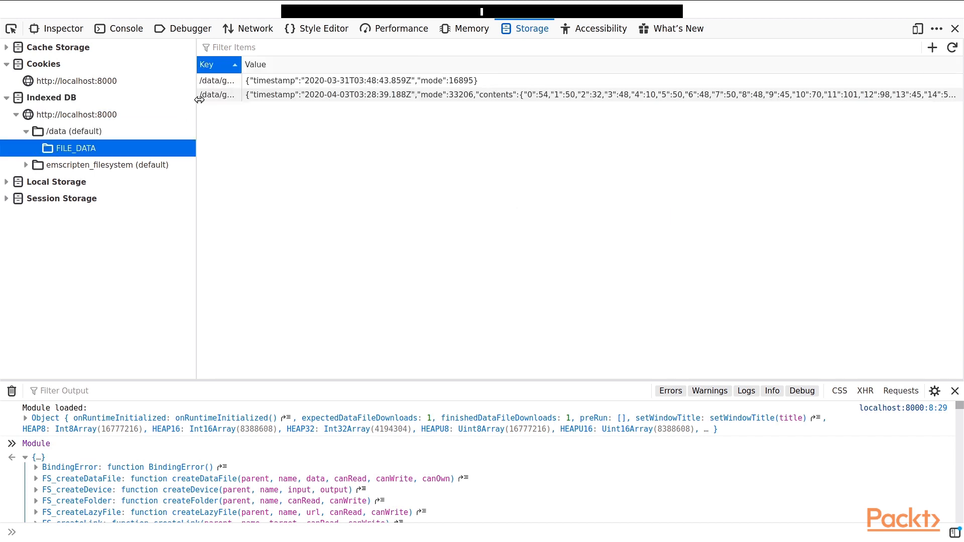
mouse_move(227, 95)
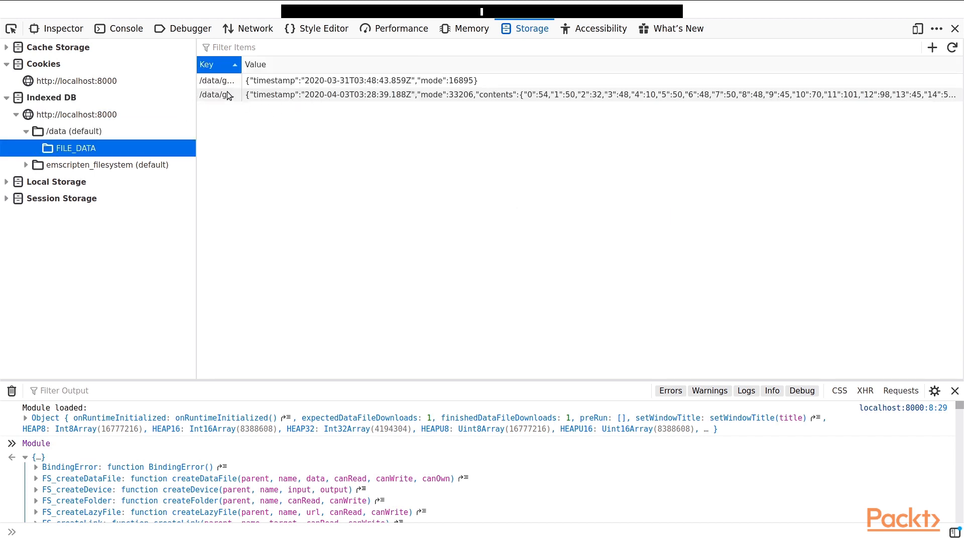
left_click_drag(246, 64, 310, 64)
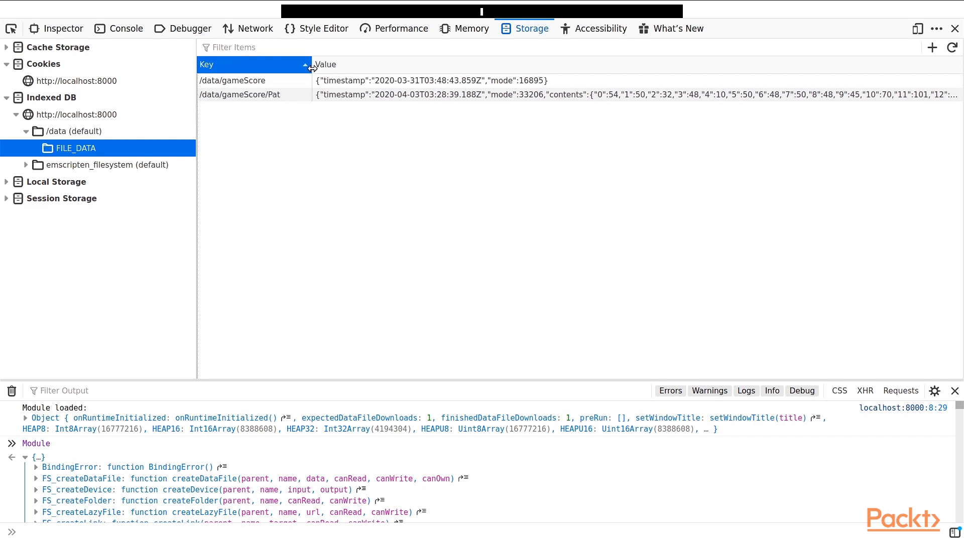
mouse_move(234, 75)
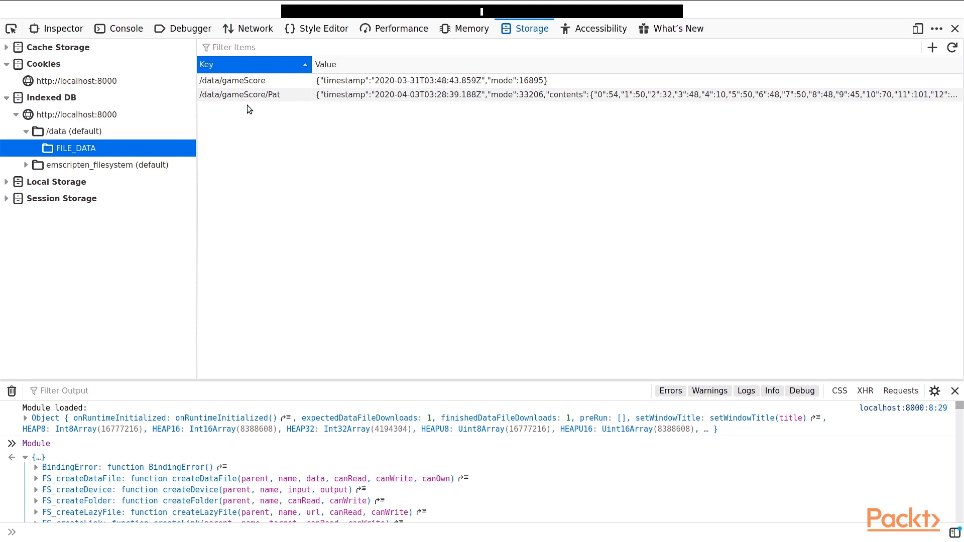
mouse_move(641, 94)
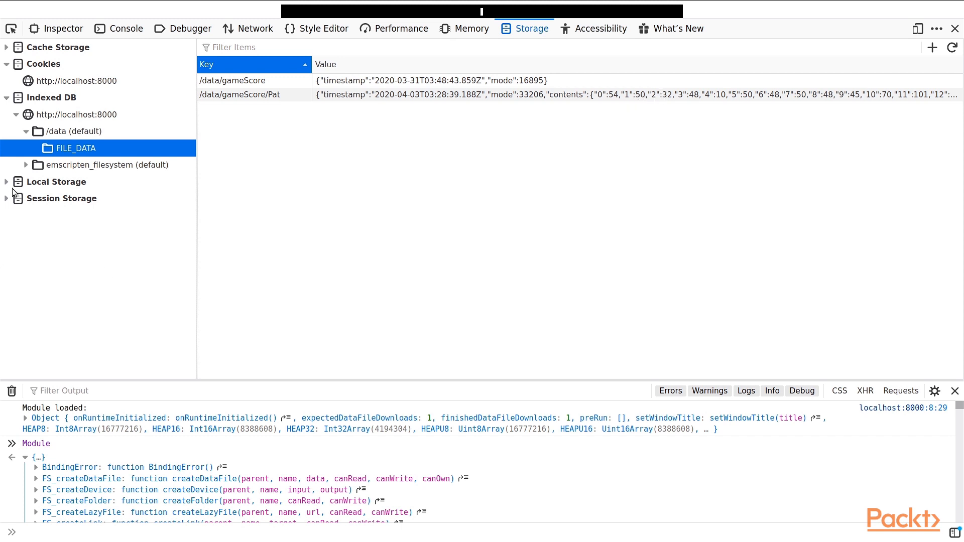
mouse_move(17, 228)
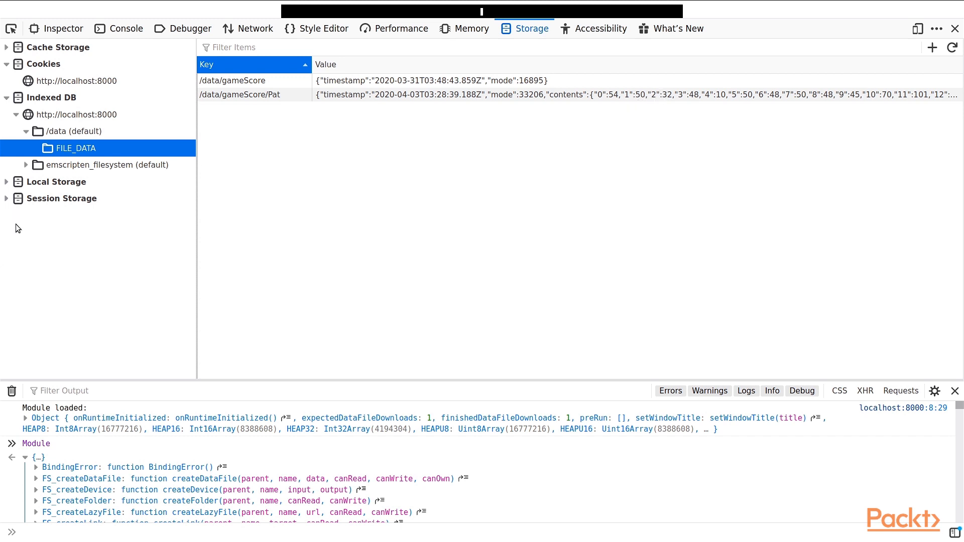